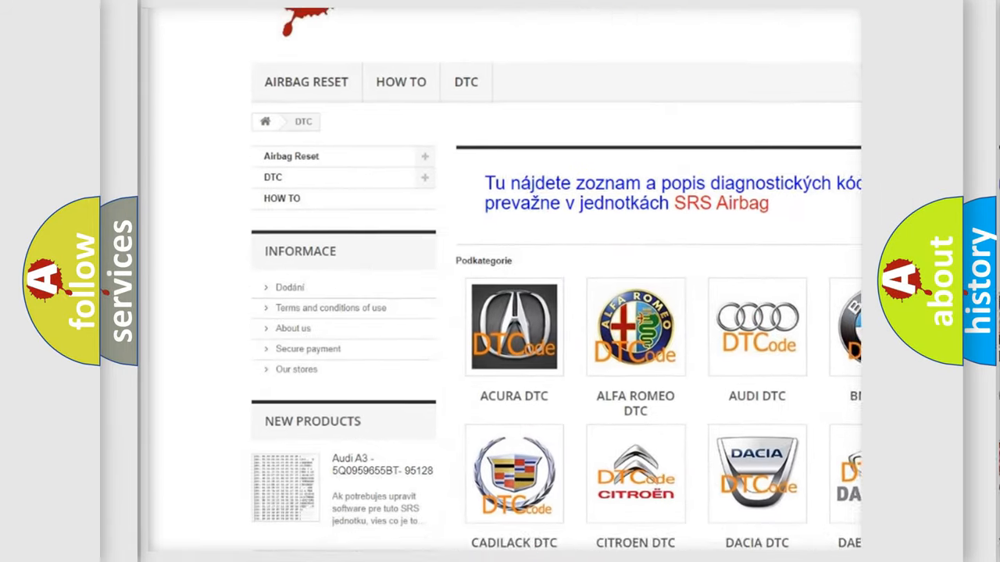
{"action": "scroll", "scroll_direction": "down", "scroll_amount": 3}
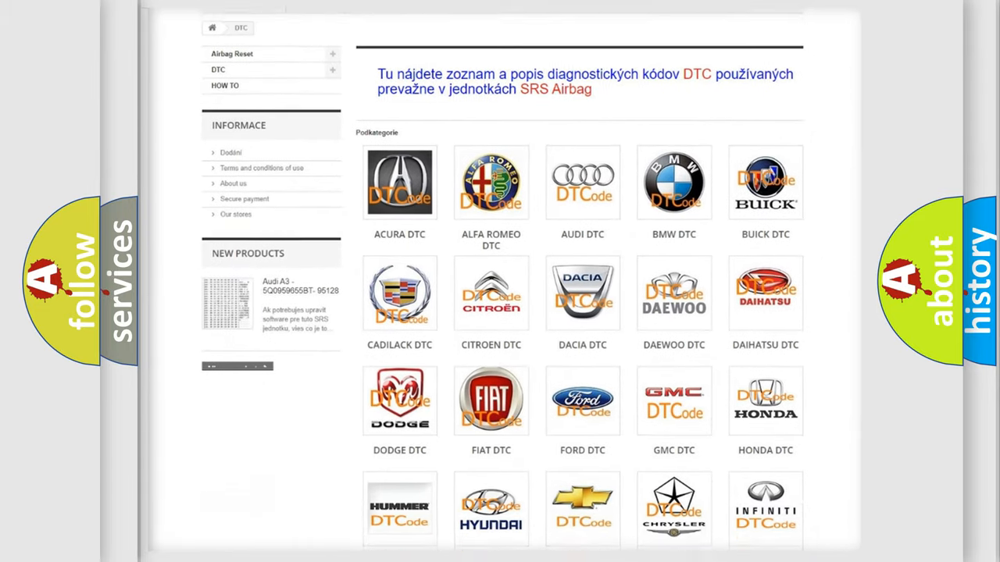
{"action": "scroll", "scroll_direction": "down", "scroll_amount": 3}
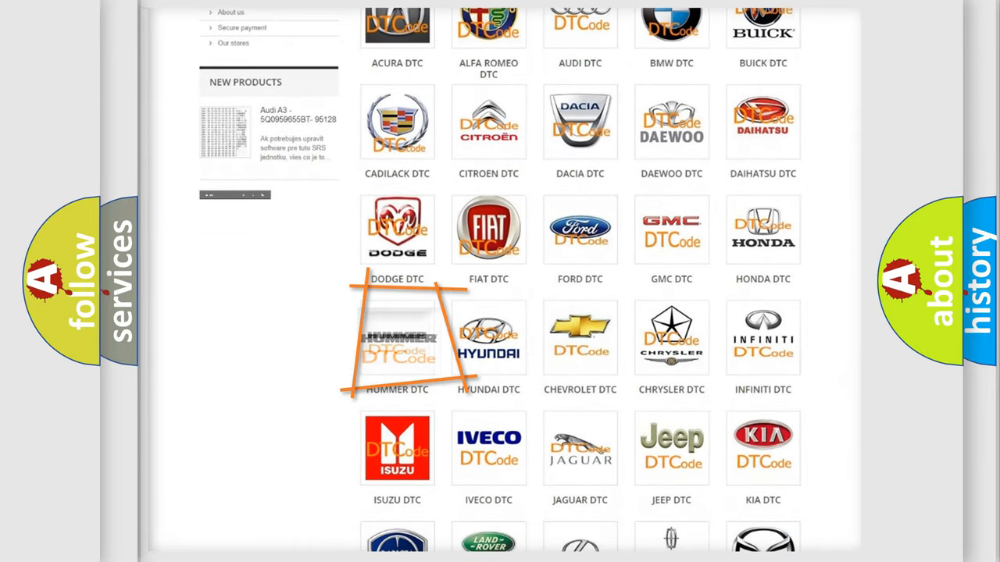